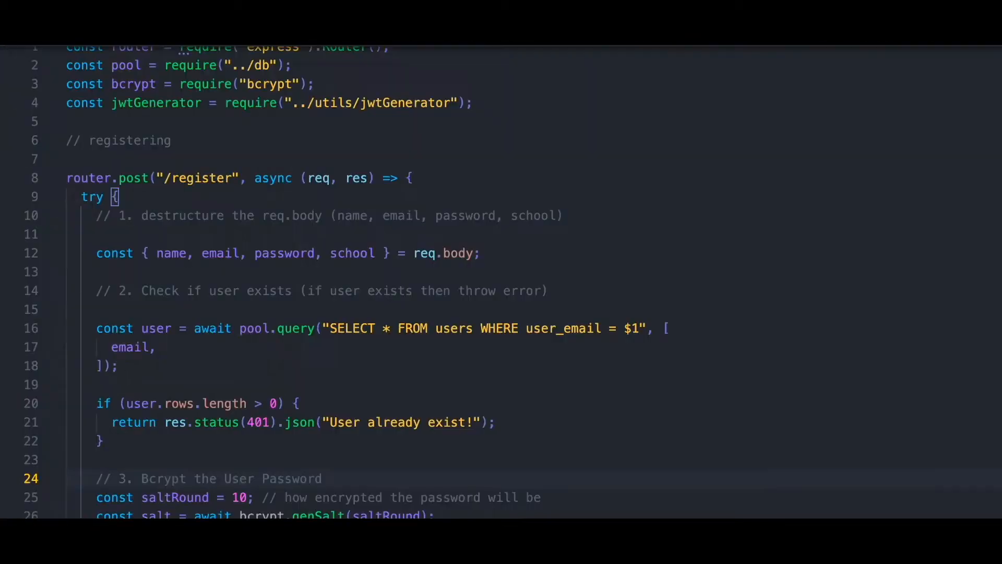
{"action": "scroll", "scroll_direction": "down", "scroll_amount": 3}
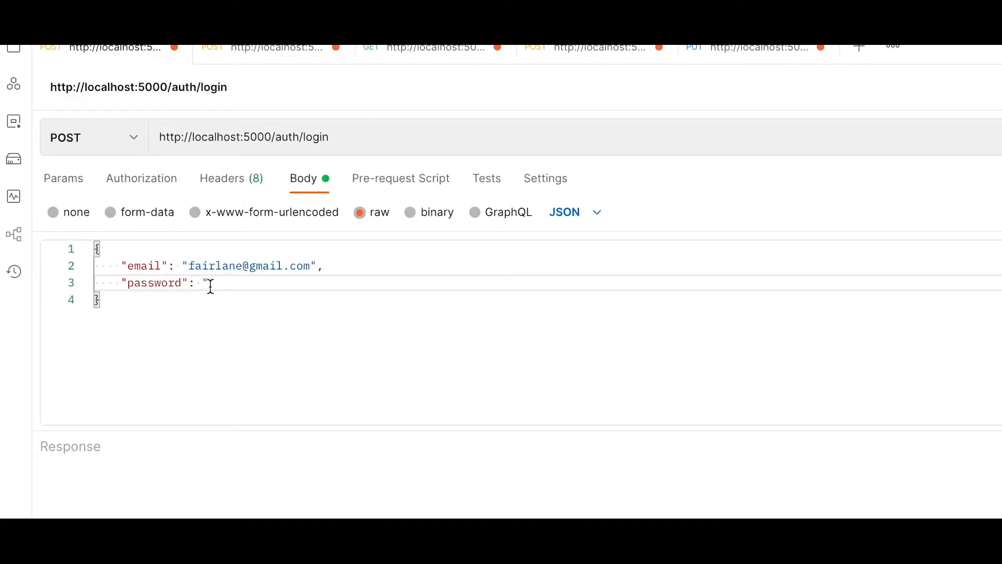
{"action": "type", "text": "ilov"}
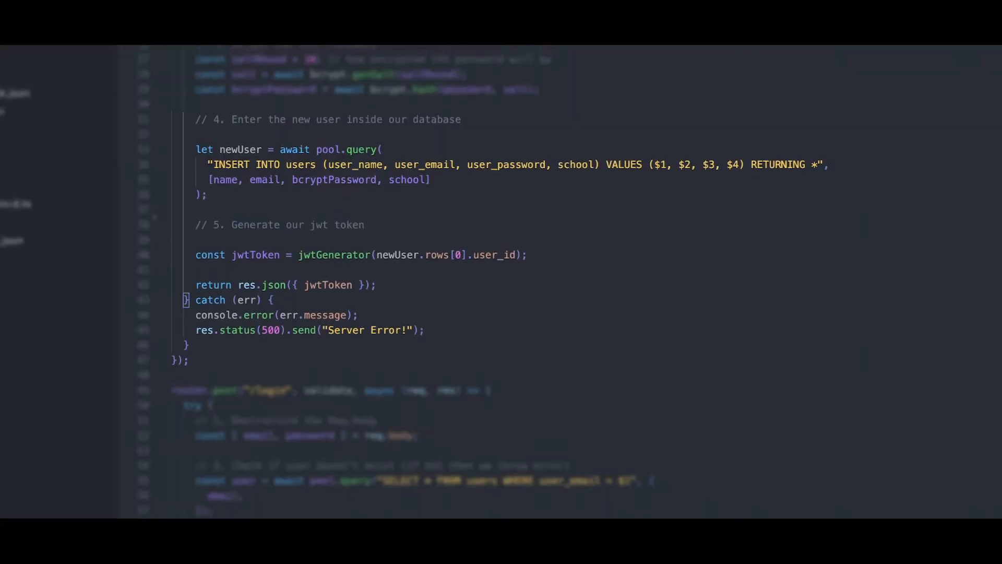
{"action": "scroll", "scroll_direction": "down", "scroll_amount": 3}
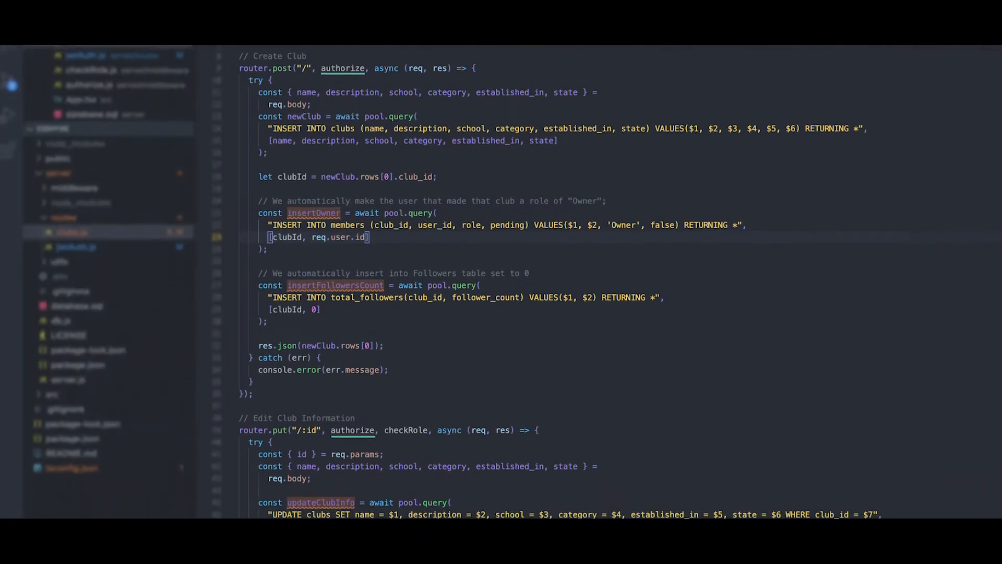
{"action": "scroll", "scroll_direction": "down", "scroll_amount": 3}
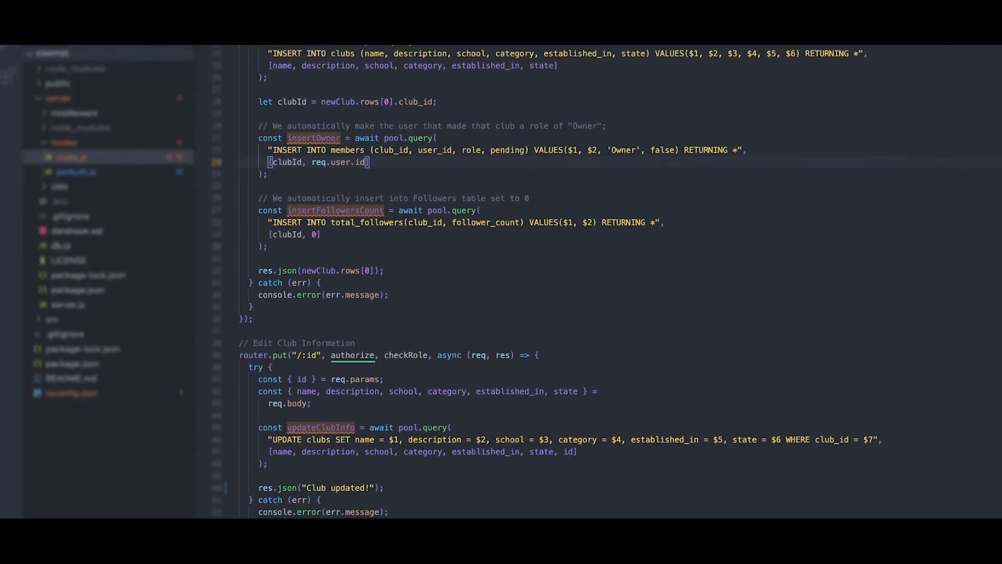
{"action": "scroll", "scroll_direction": "down", "scroll_amount": 3}
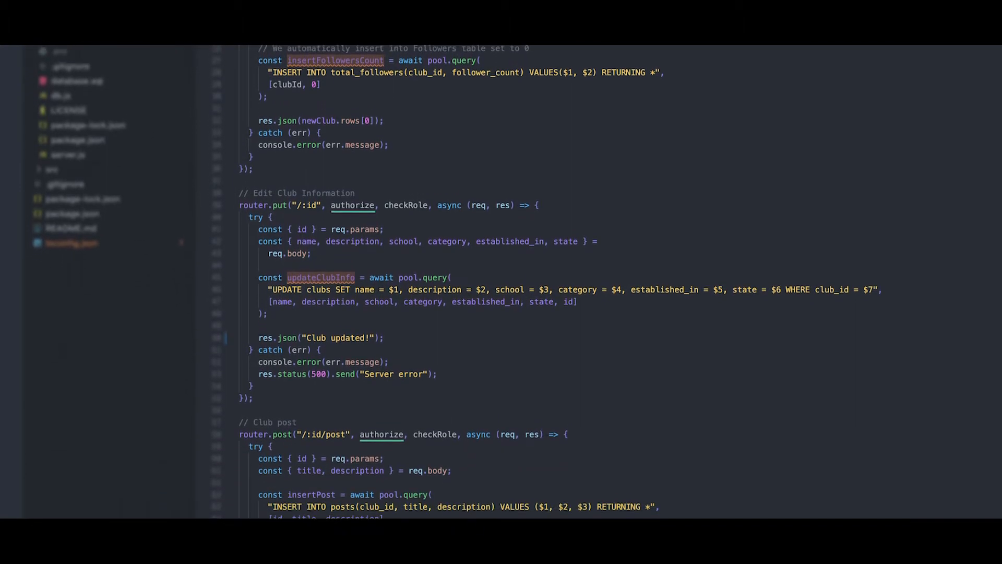
{"action": "scroll", "scroll_direction": "down", "scroll_amount": 3}
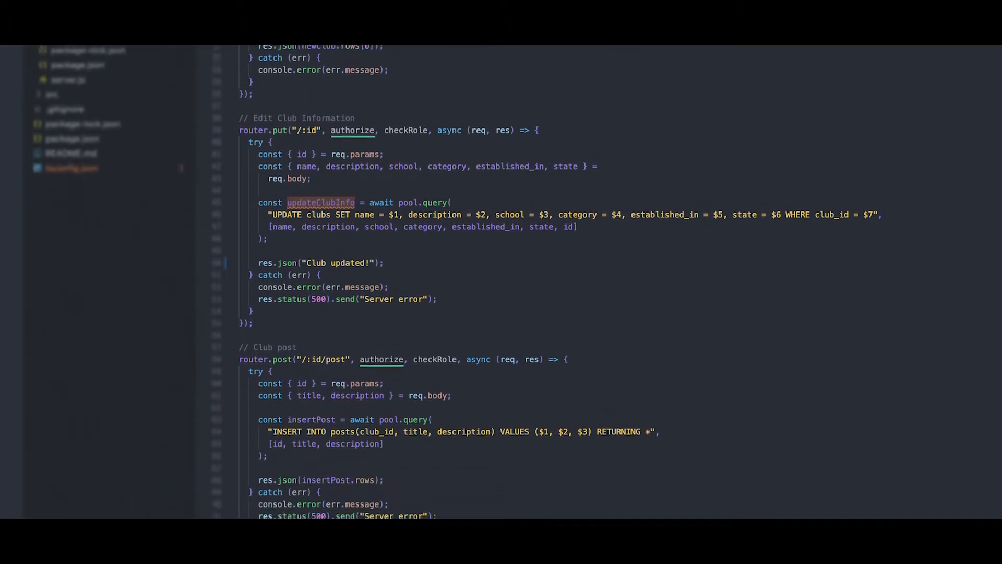